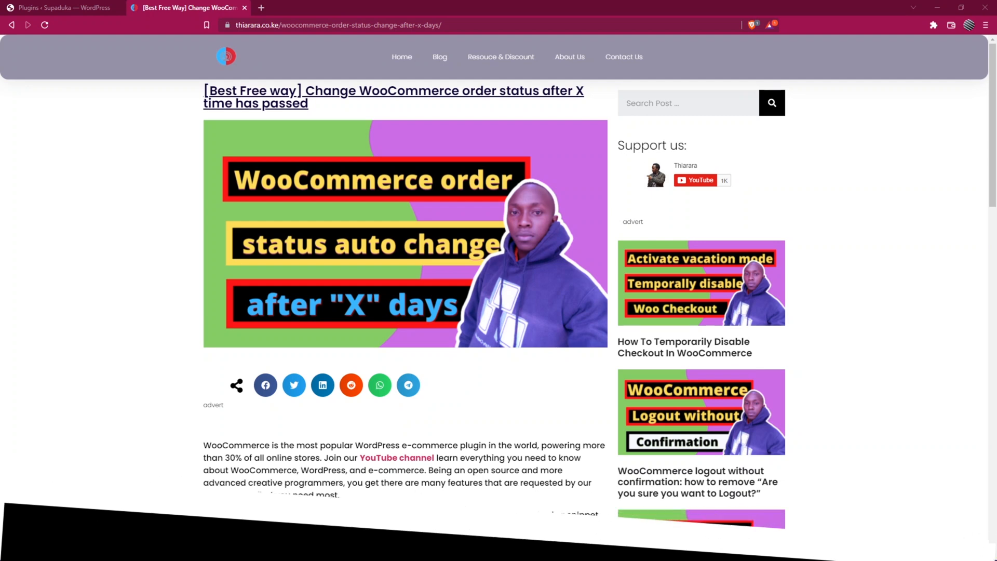
# - Go to Plugins > Add New in the Supaduka admin and install and activate Code Snippets
pyautogui.scroll(-3)
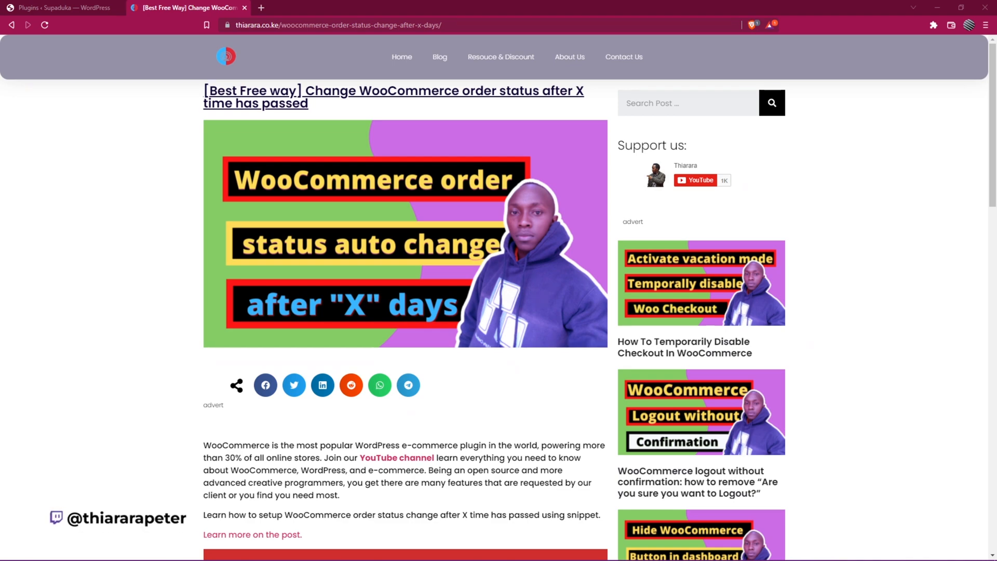
pyautogui.click(60, 7)
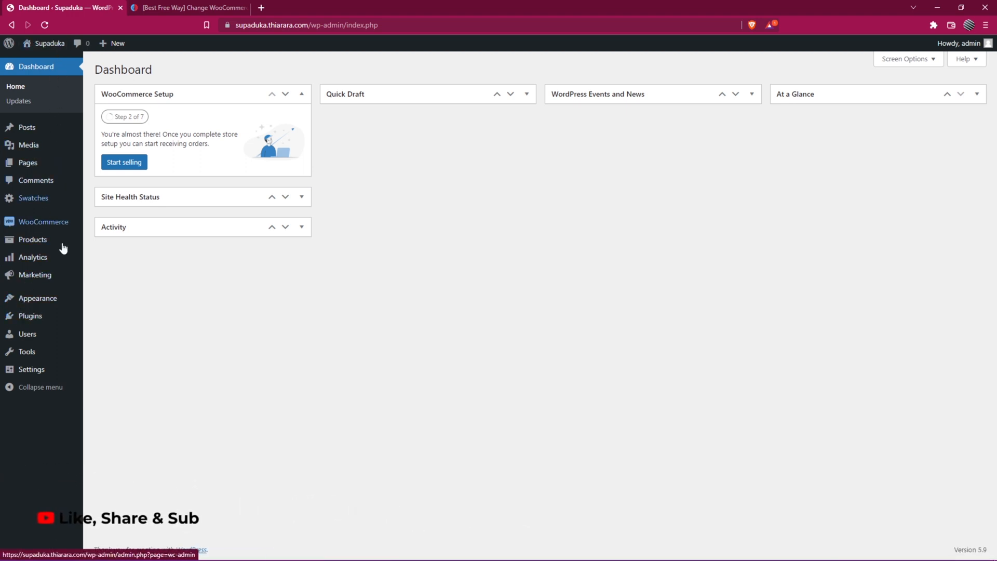
pyautogui.moveTo(29, 315)
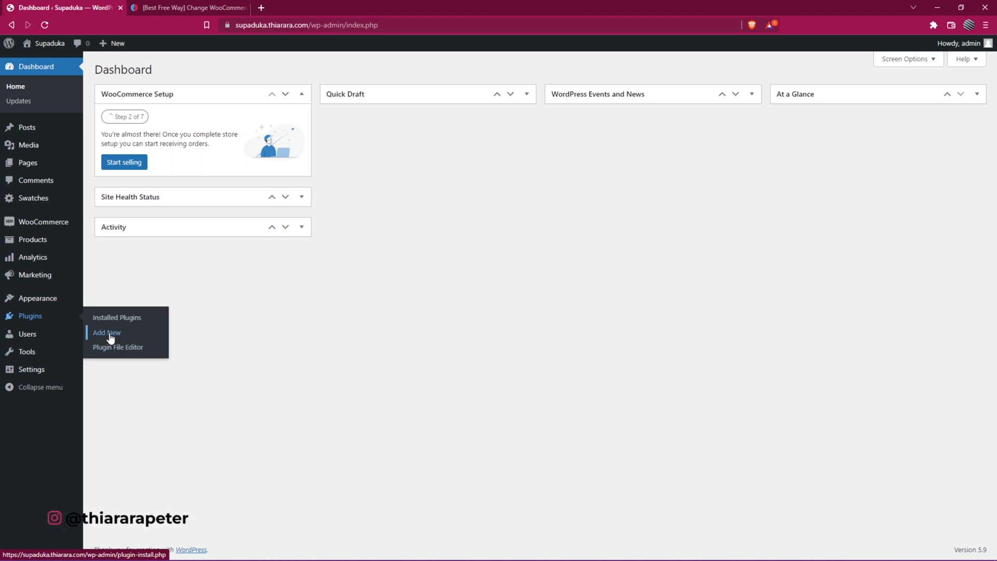
pyautogui.click(106, 332)
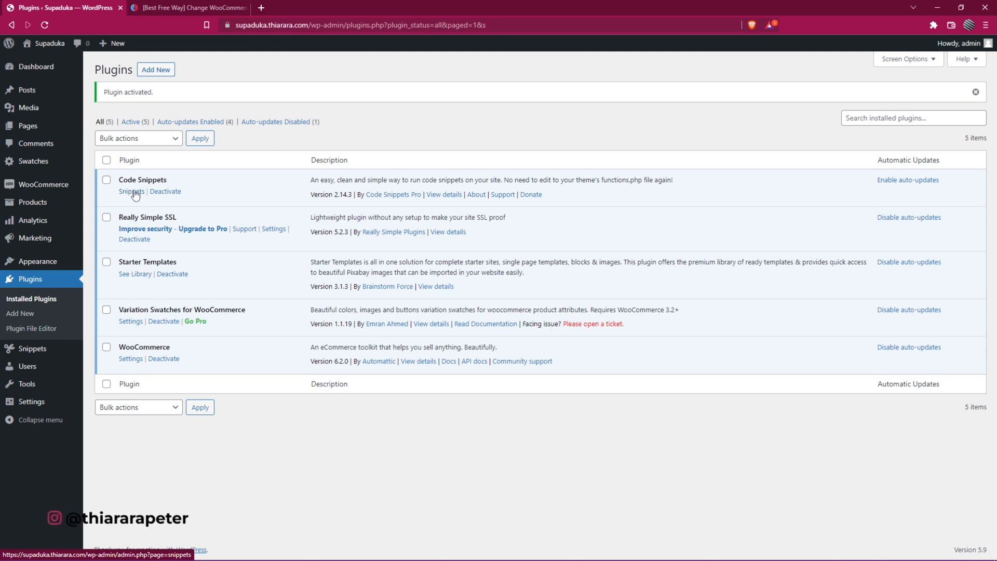
pyautogui.moveTo(127, 197)
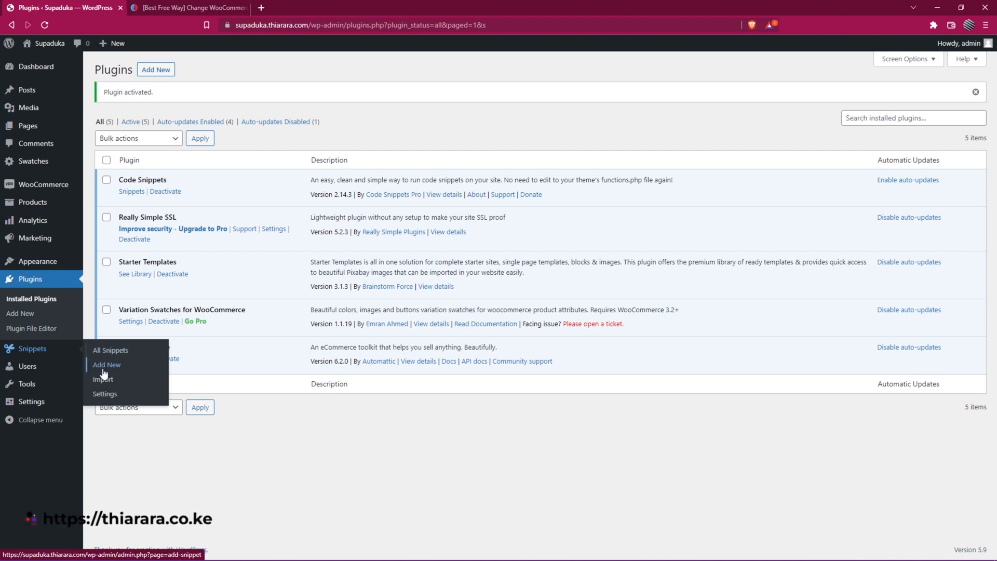
pyautogui.moveTo(103, 378)
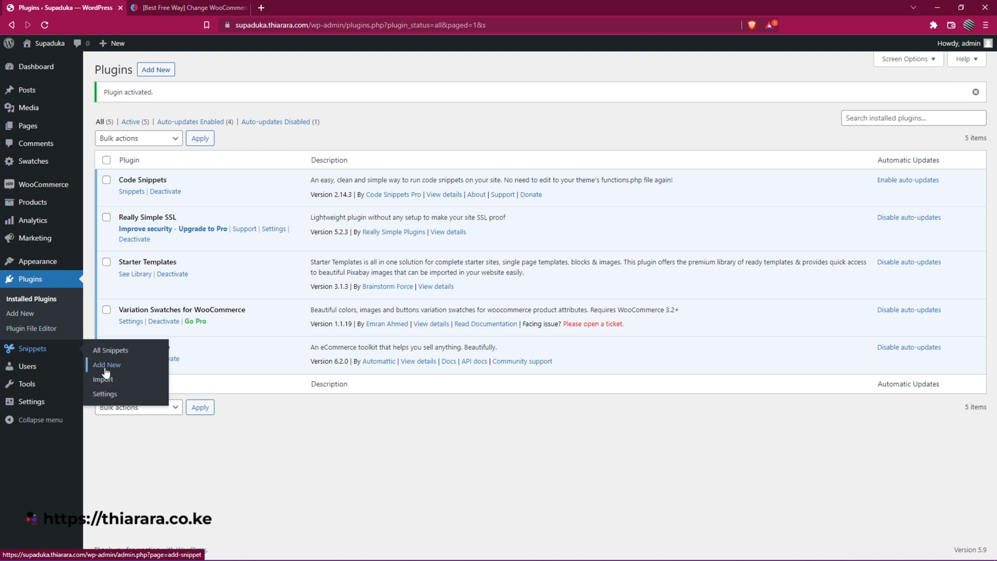
# - Show the All Snippets list with its five inactive example snippets
pyautogui.click(110, 350)
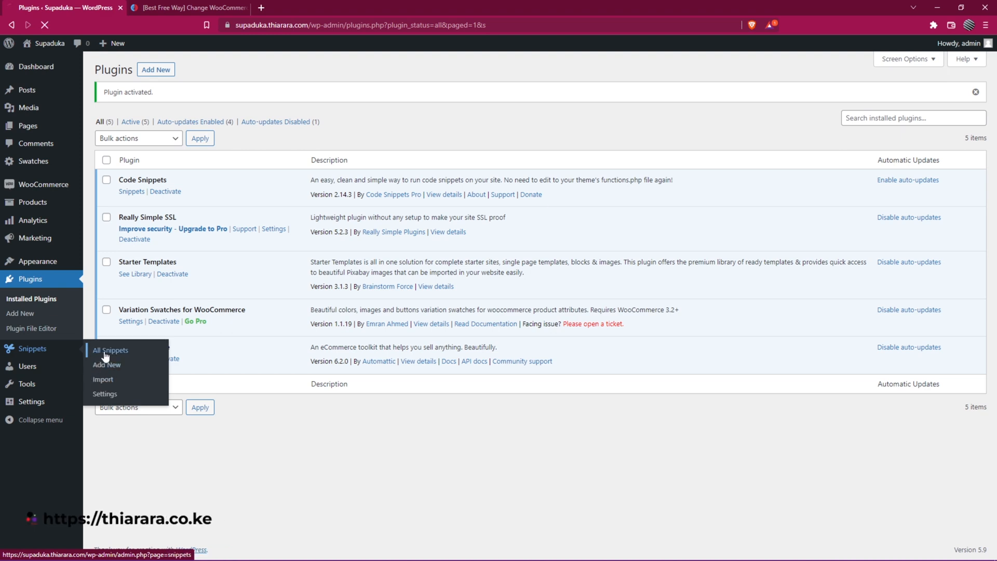
pyautogui.click(110, 349)
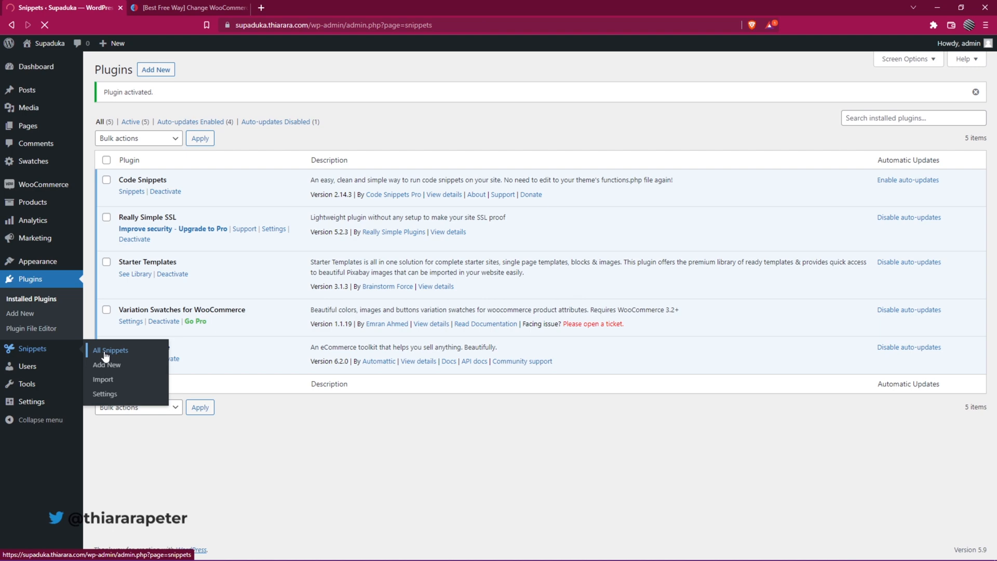
pyautogui.click(110, 350)
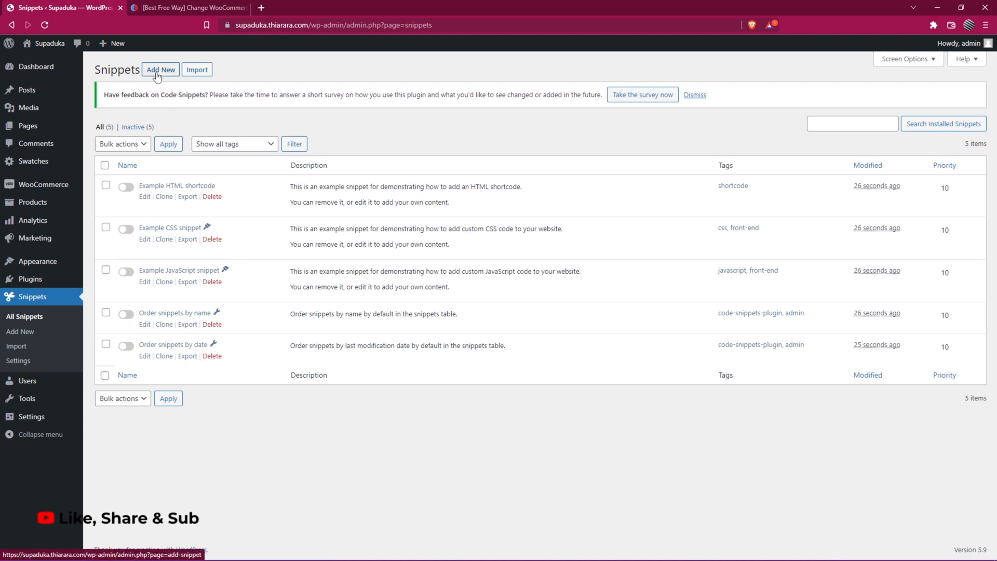
# - Add a new snippet titled 'WooCommerce order status change after 1 day'
pyautogui.click(159, 70)
pyautogui.write('WooCommerce order status change after 1 day')
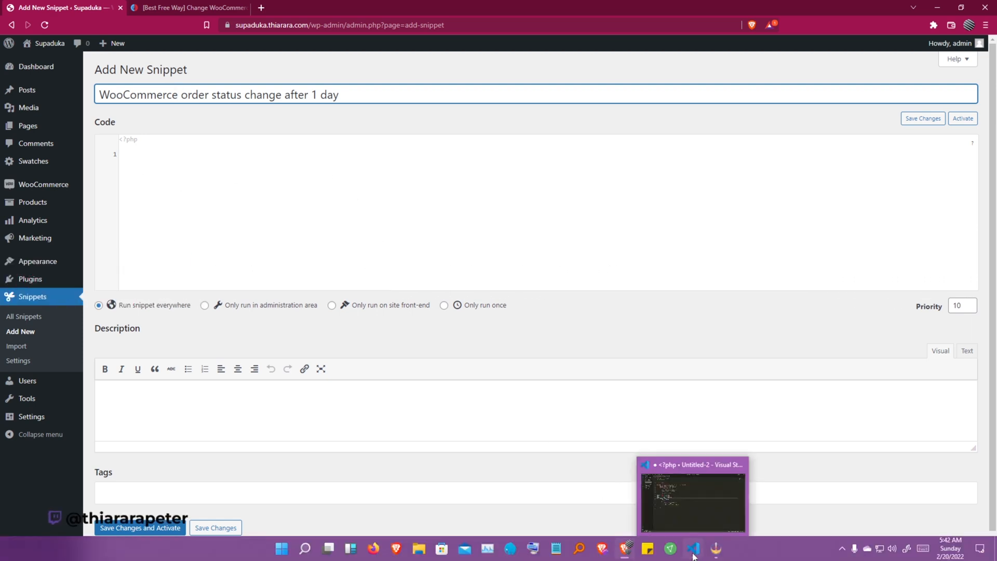
# - Paste the PHP code from VS Code that completes day-old processing orders, then save and activate
pyautogui.click(693, 548)
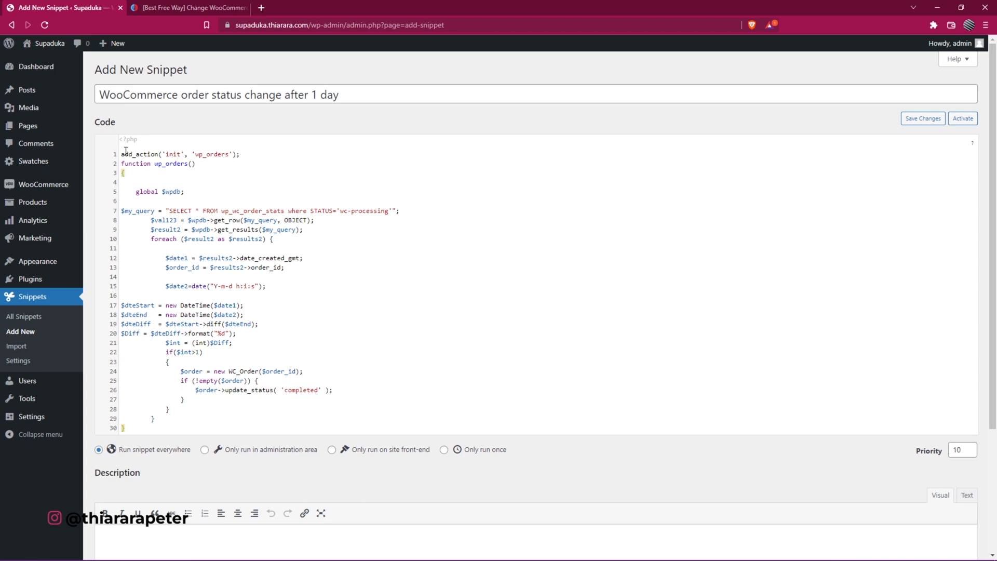
pyautogui.scroll(-3)
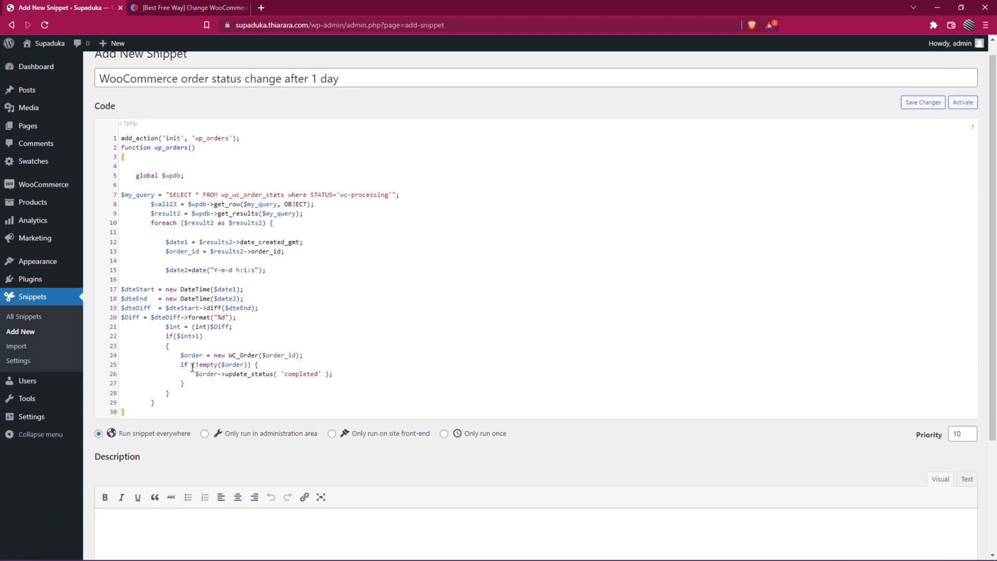
pyautogui.click(140, 506)
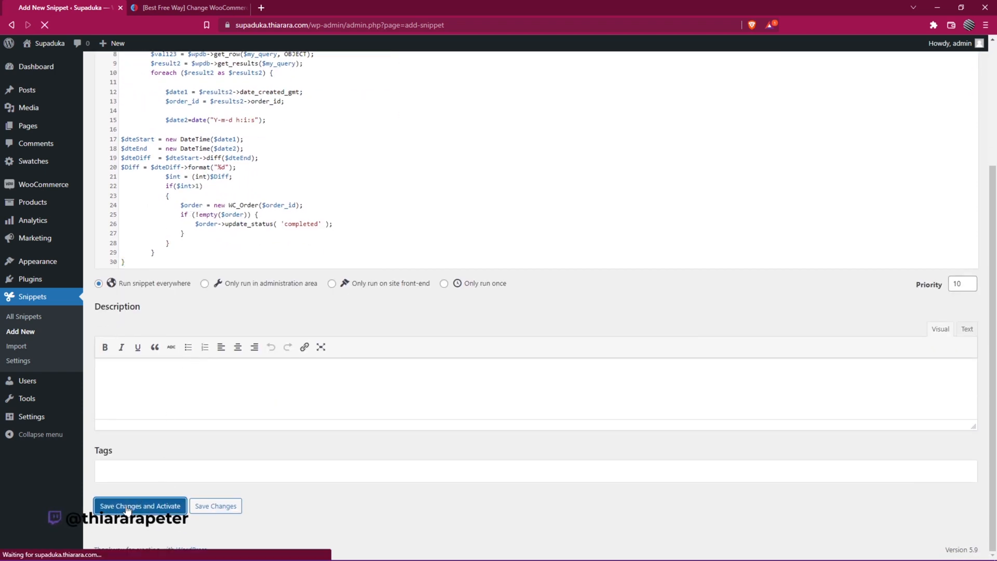
pyautogui.click(140, 506)
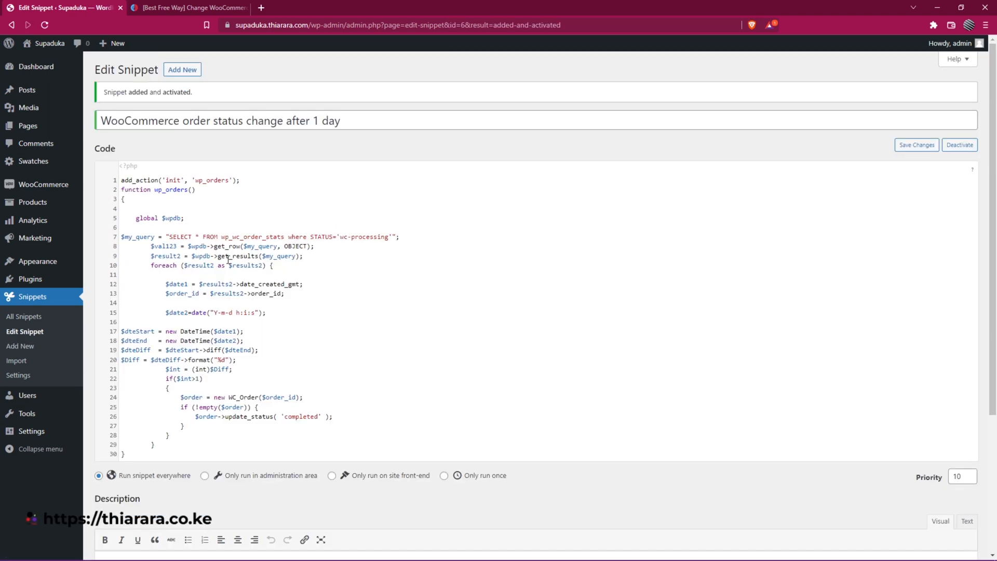
pyautogui.moveTo(194, 383)
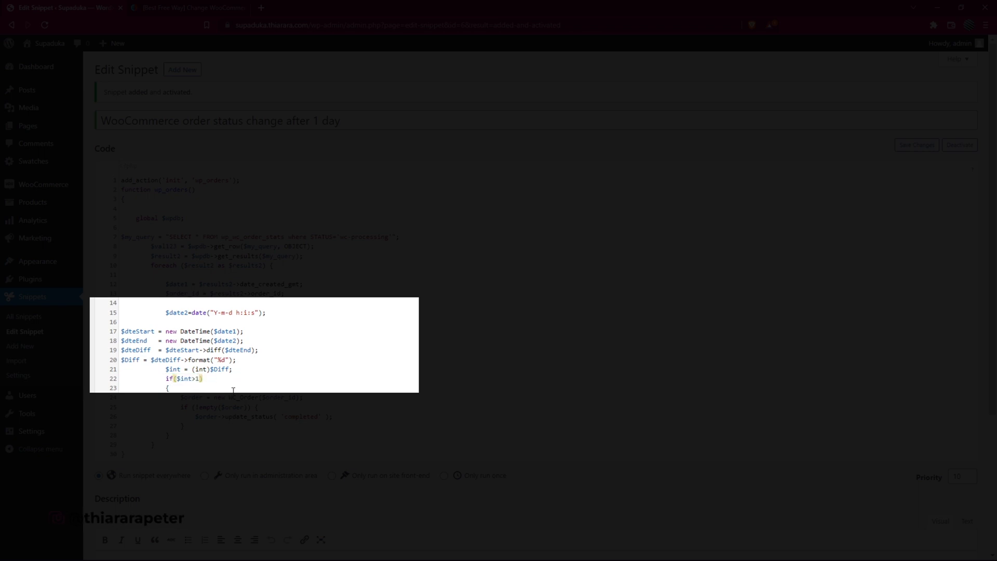
# - Change the condition to if($int>2) so only orders older than 2 days complete, and save
pyautogui.press('Backspace')
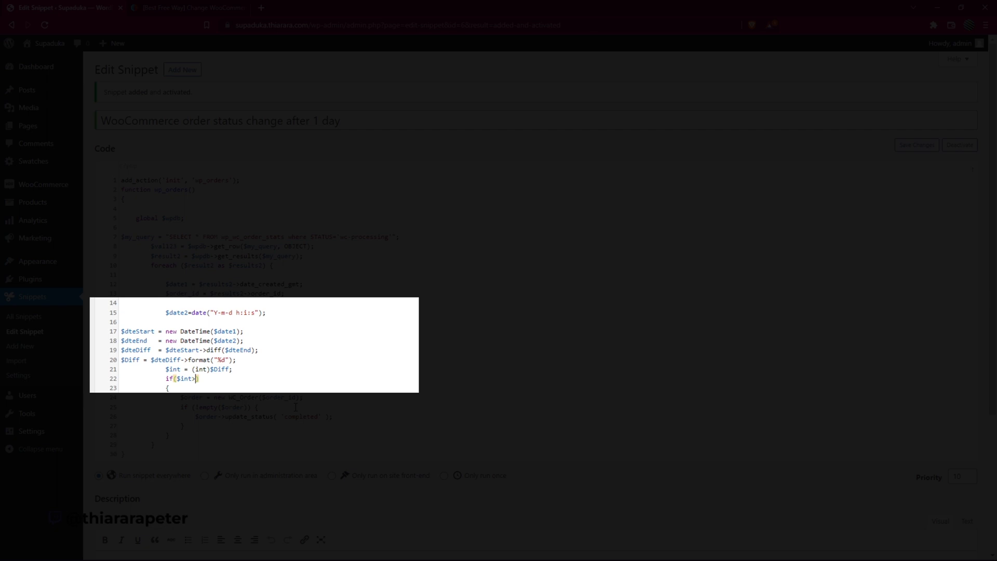
pyautogui.write('>2')
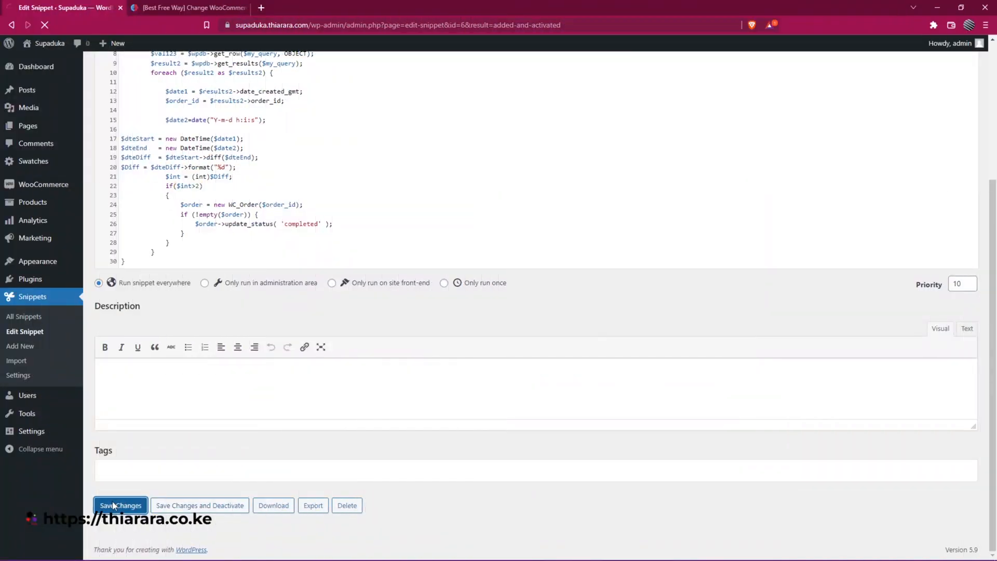
pyautogui.click(121, 505)
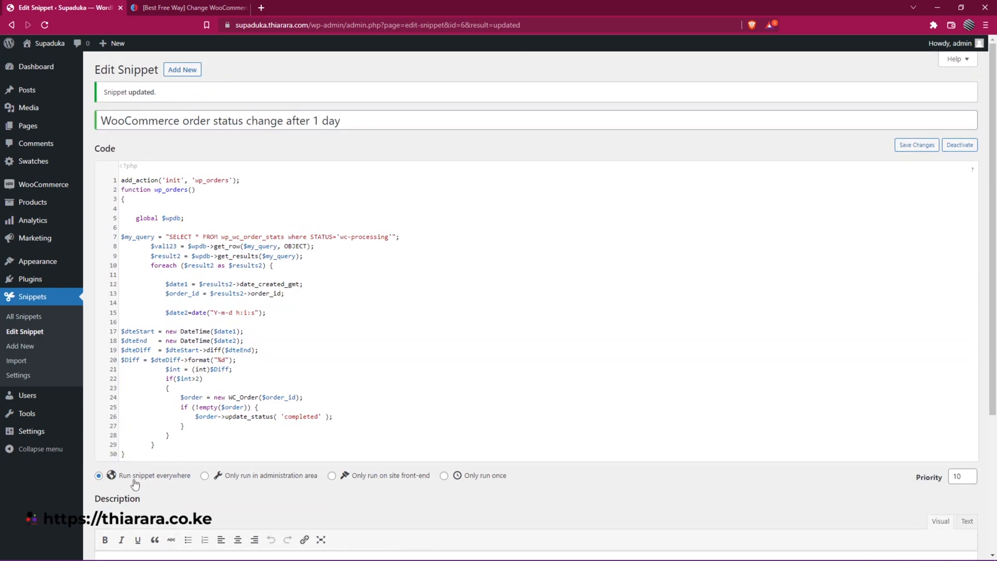
pyautogui.scroll(-3)
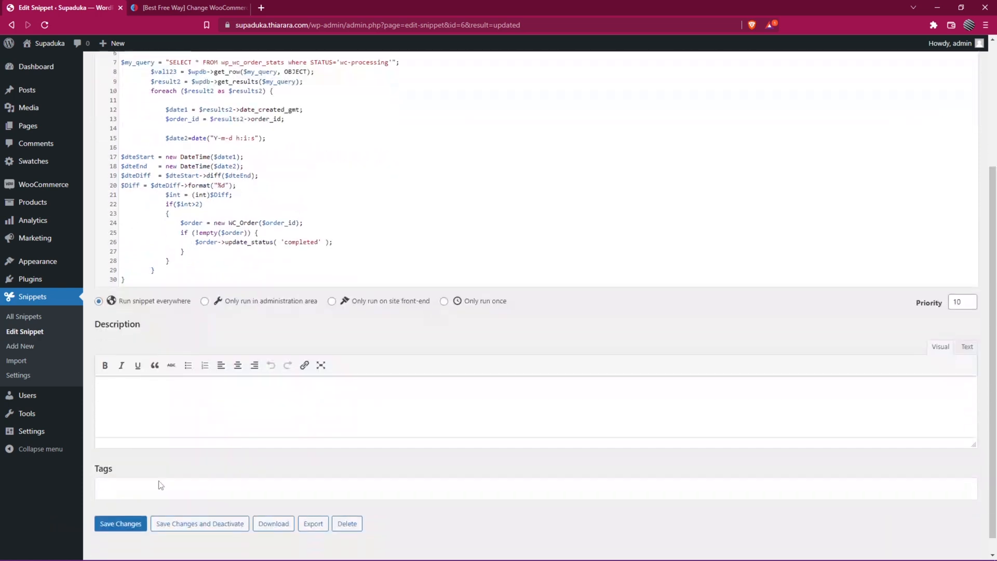
pyautogui.scroll(-3)
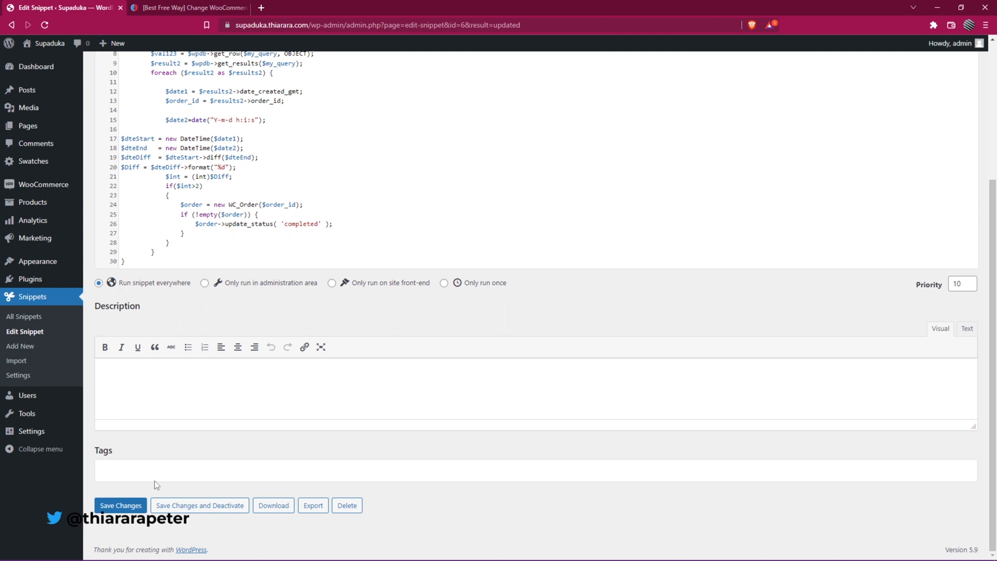